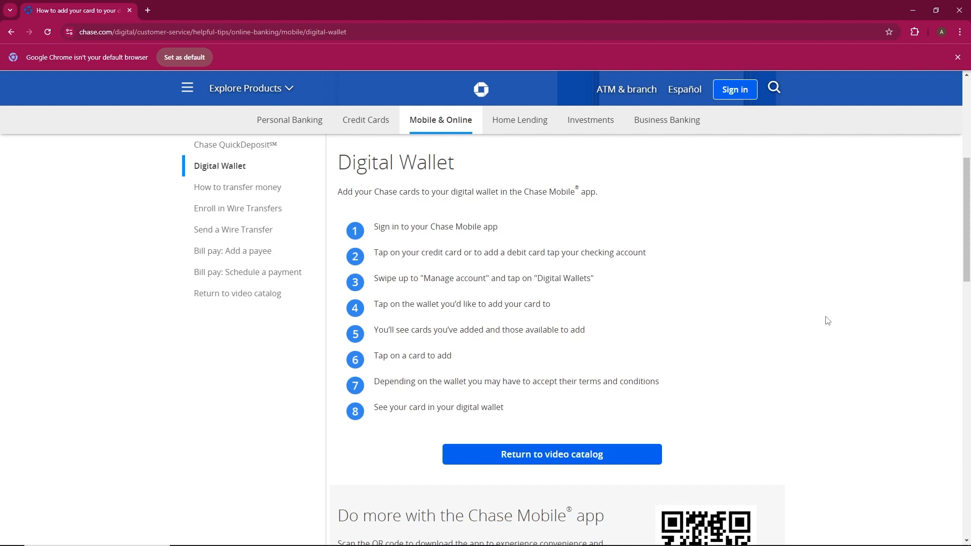
{"action": "mouse_move", "coordinate": [426, 398]}
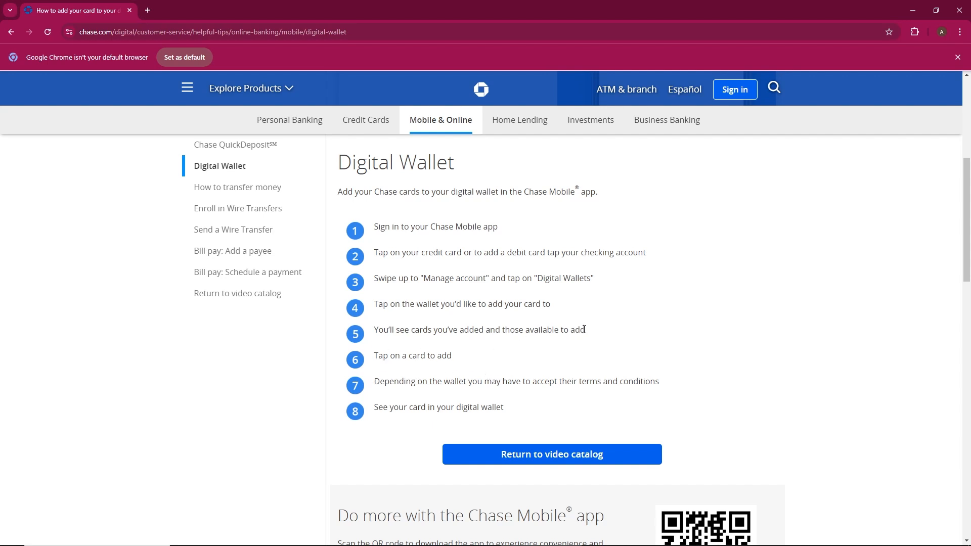
{"action": "mouse_move", "coordinate": [585, 275]}
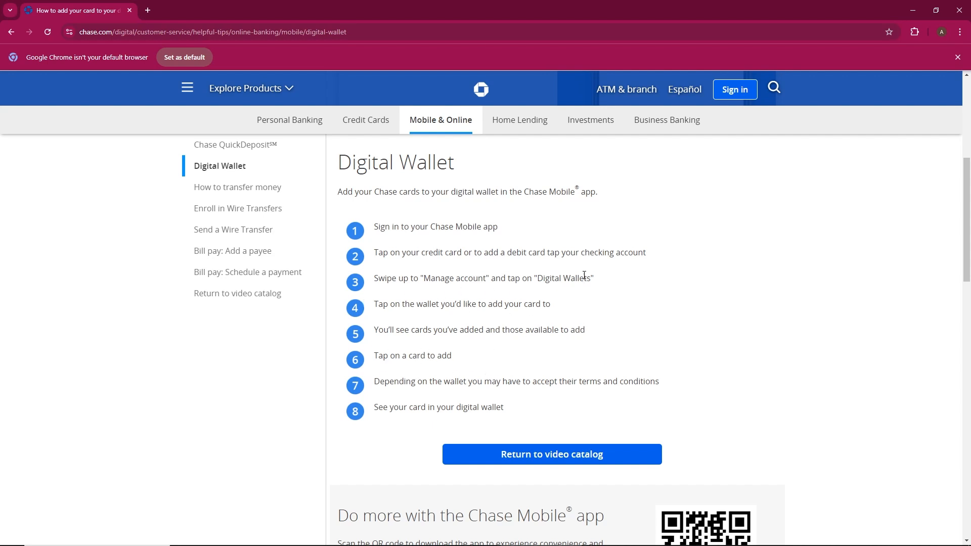
{"action": "mouse_move", "coordinate": [409, 247]}
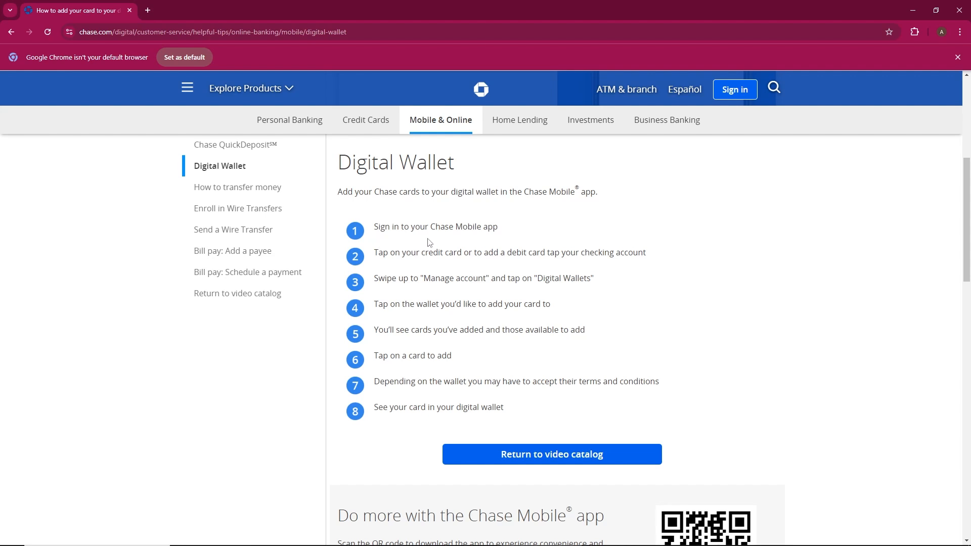
{"action": "mouse_move", "coordinate": [429, 394]}
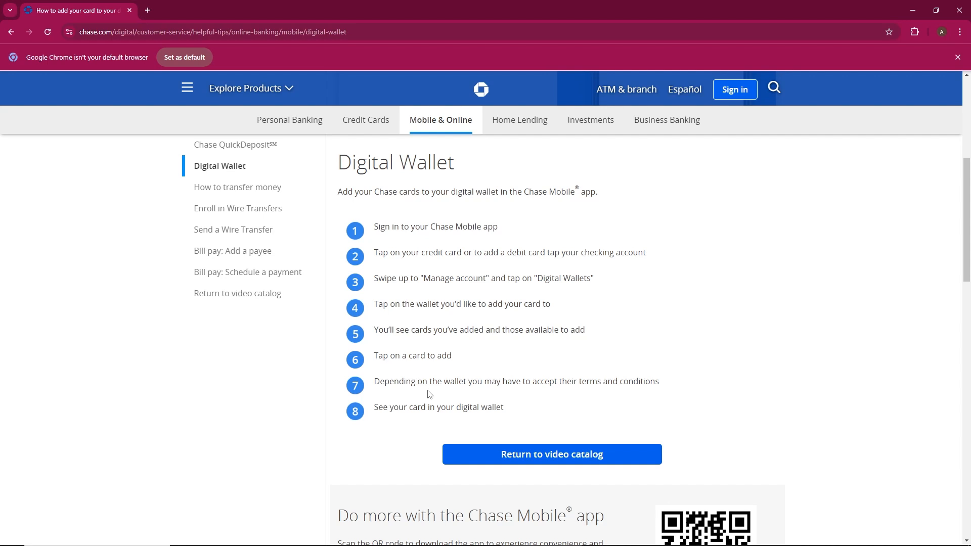
{"action": "mouse_move", "coordinate": [447, 426]}
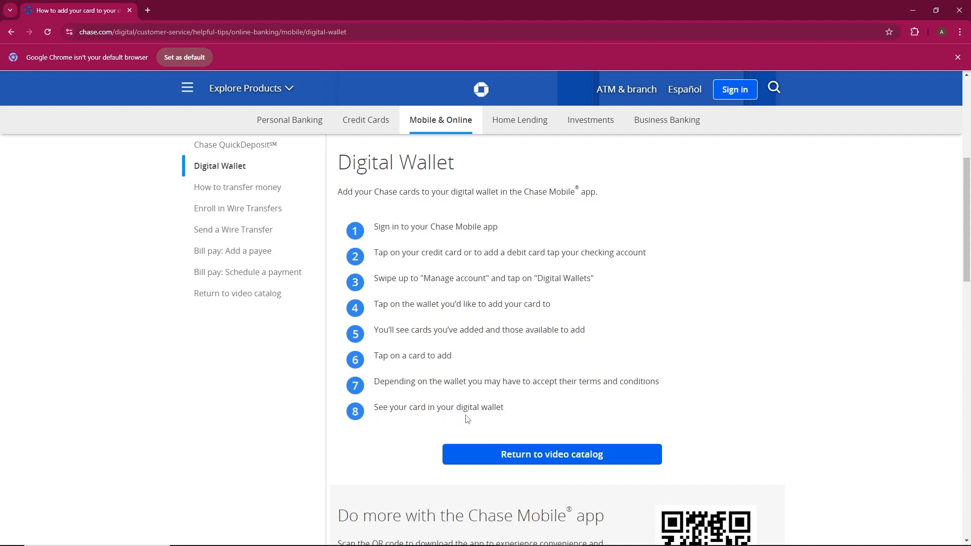
{"action": "mouse_move", "coordinate": [520, 397]}
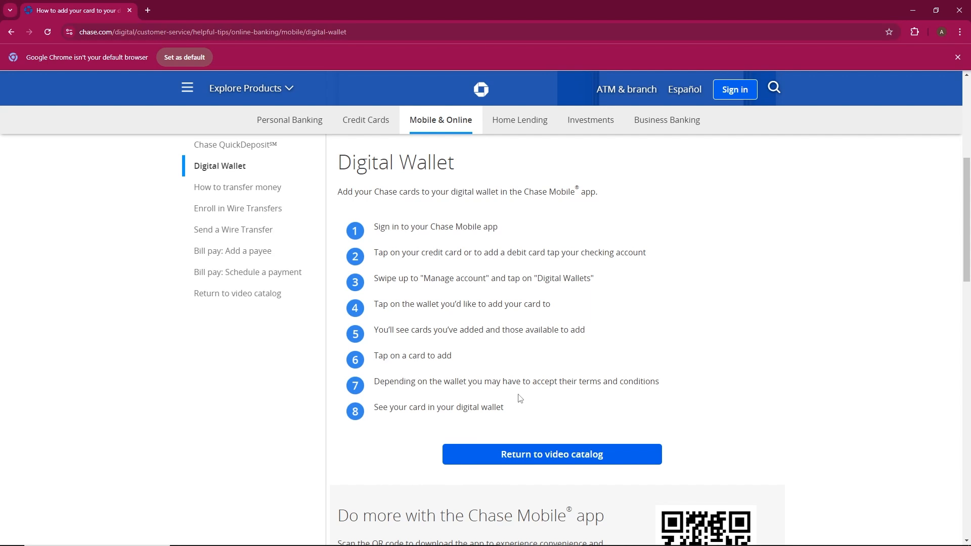
{"action": "mouse_move", "coordinate": [387, 423]}
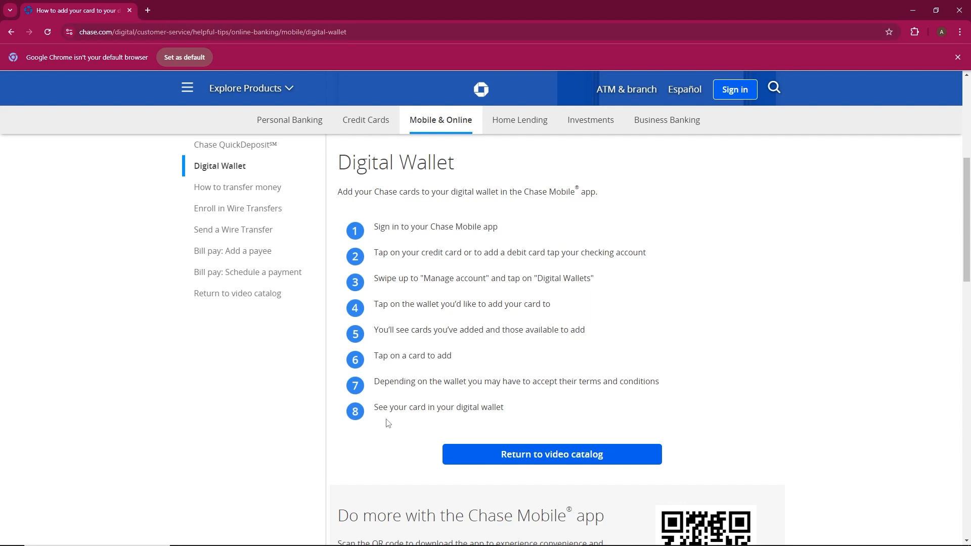
{"action": "mouse_move", "coordinate": [475, 439]}
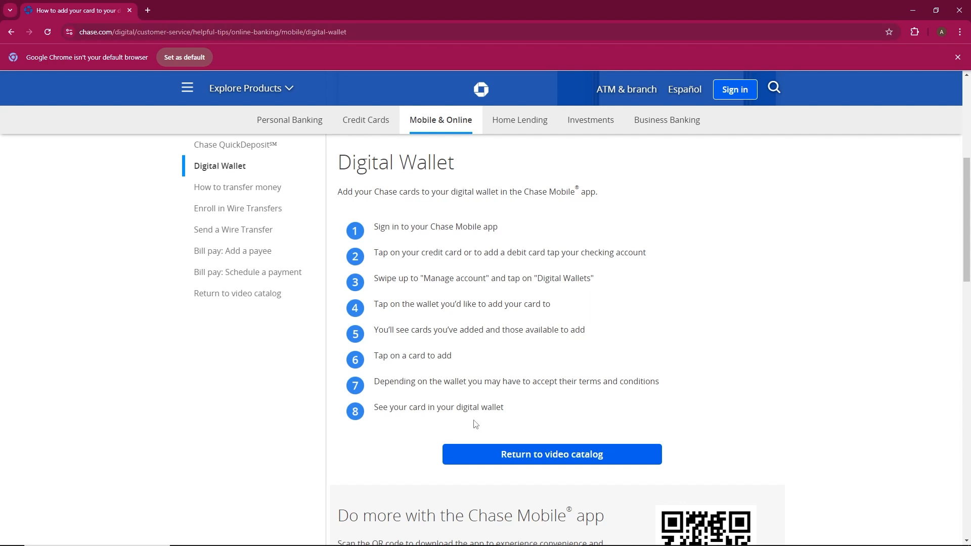